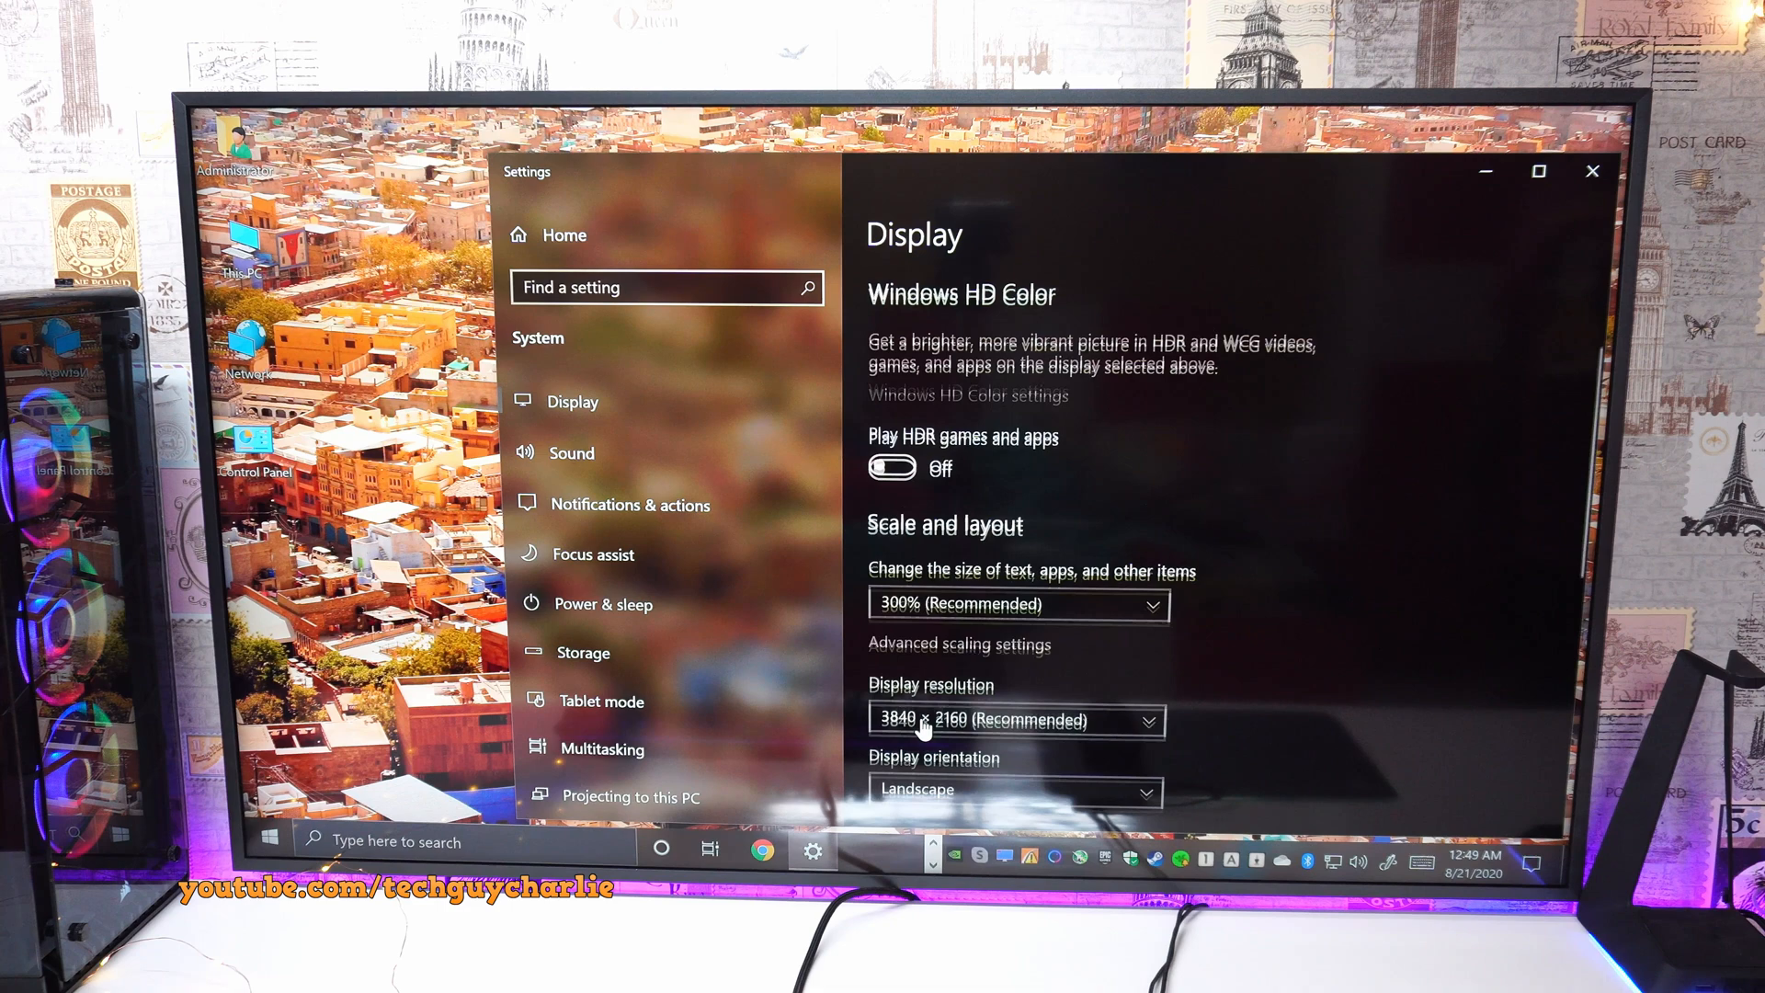
Step: Lower the display scaling below the recommended 300% while keeping 3840 × 2160
click(1017, 603)
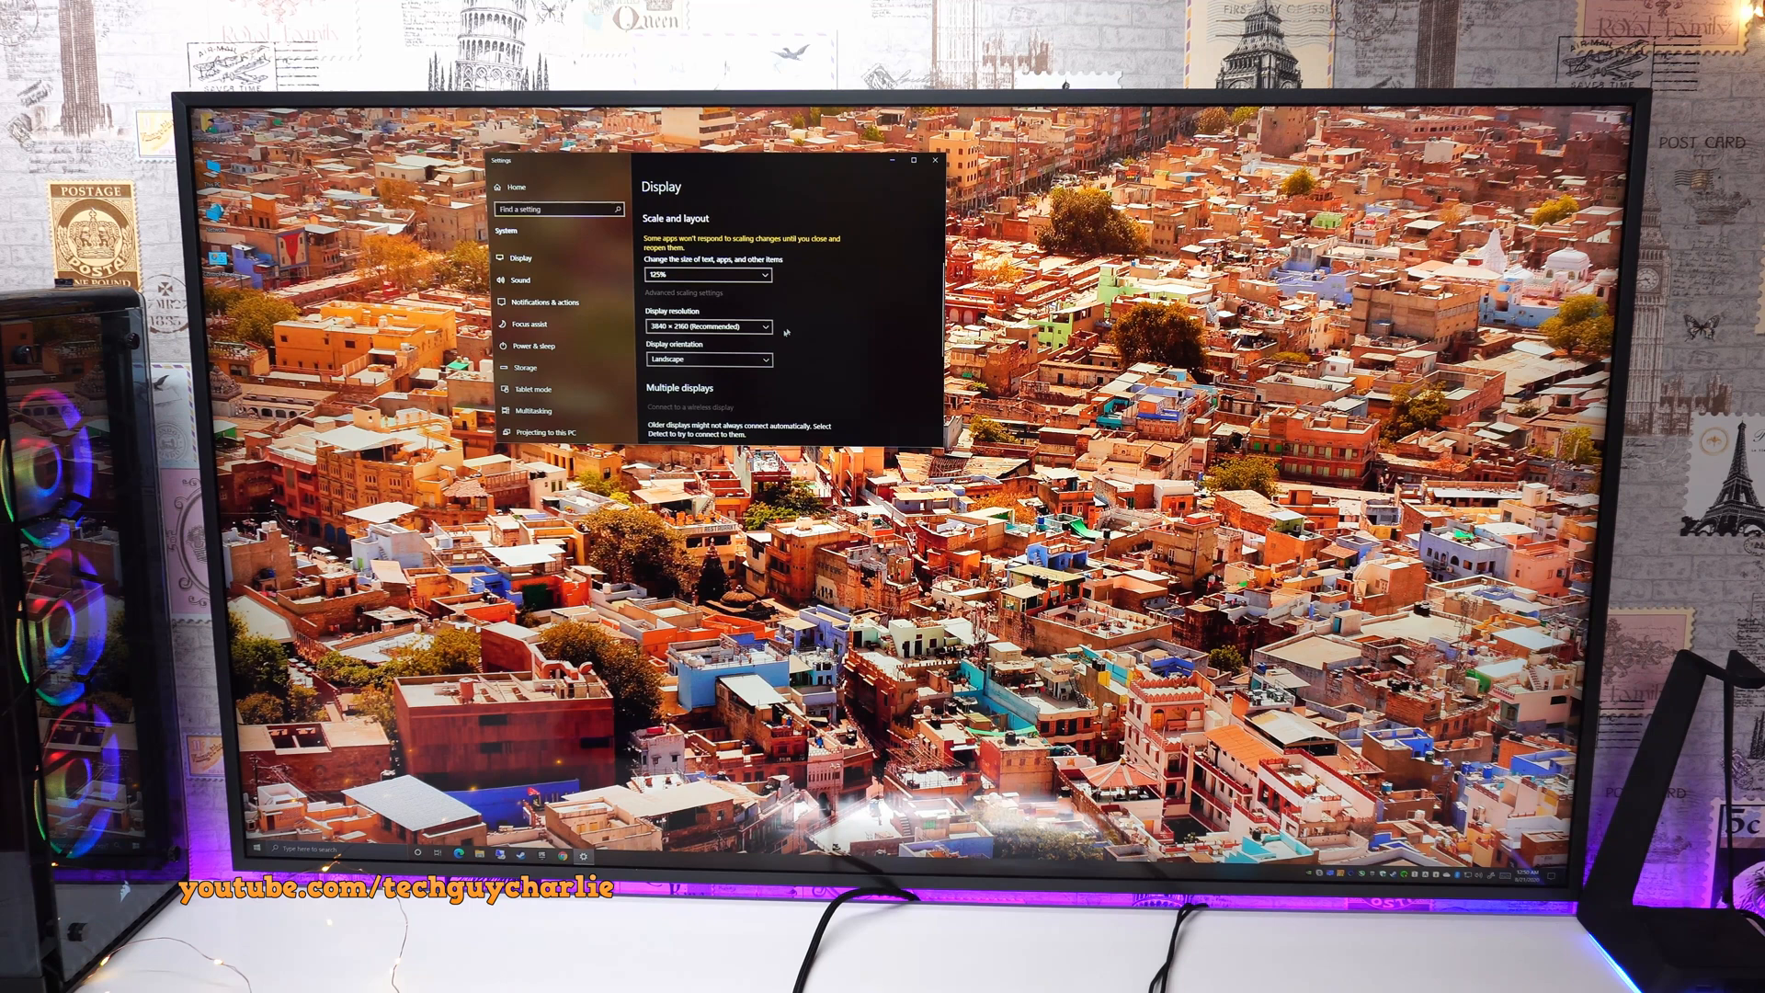
click(706, 327)
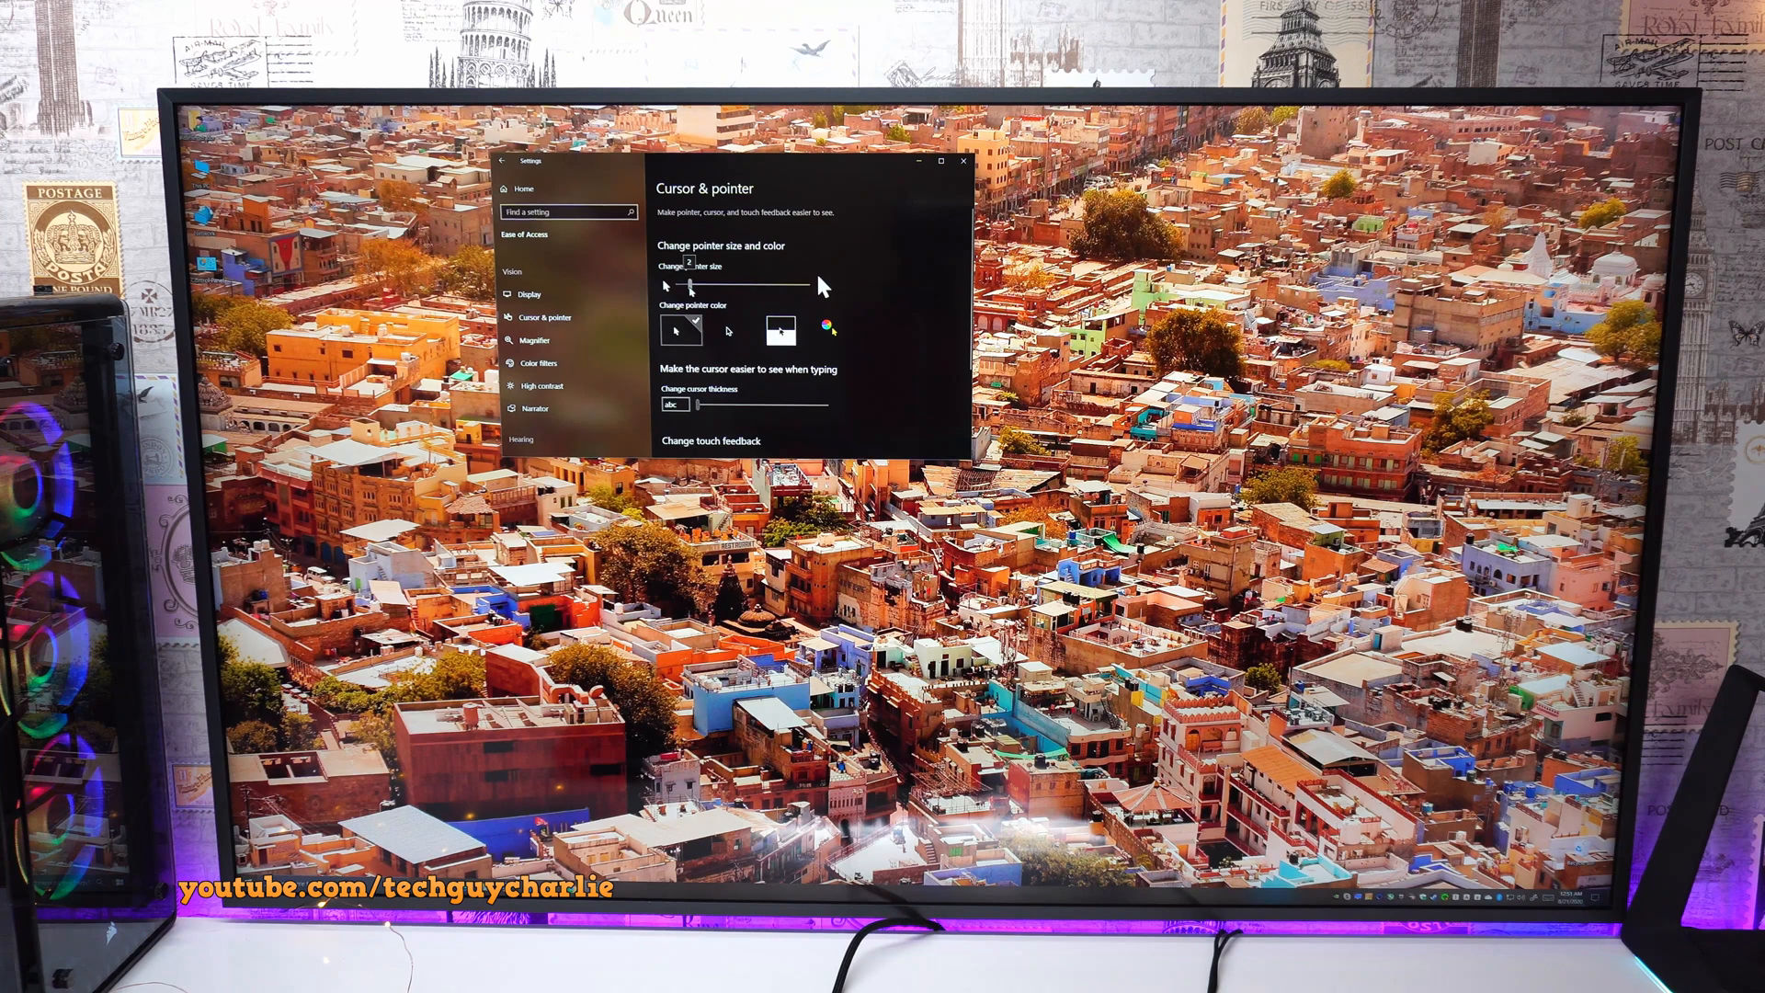
Step: Show the Ease of Access page for cursor and pointer size
click(243, 895)
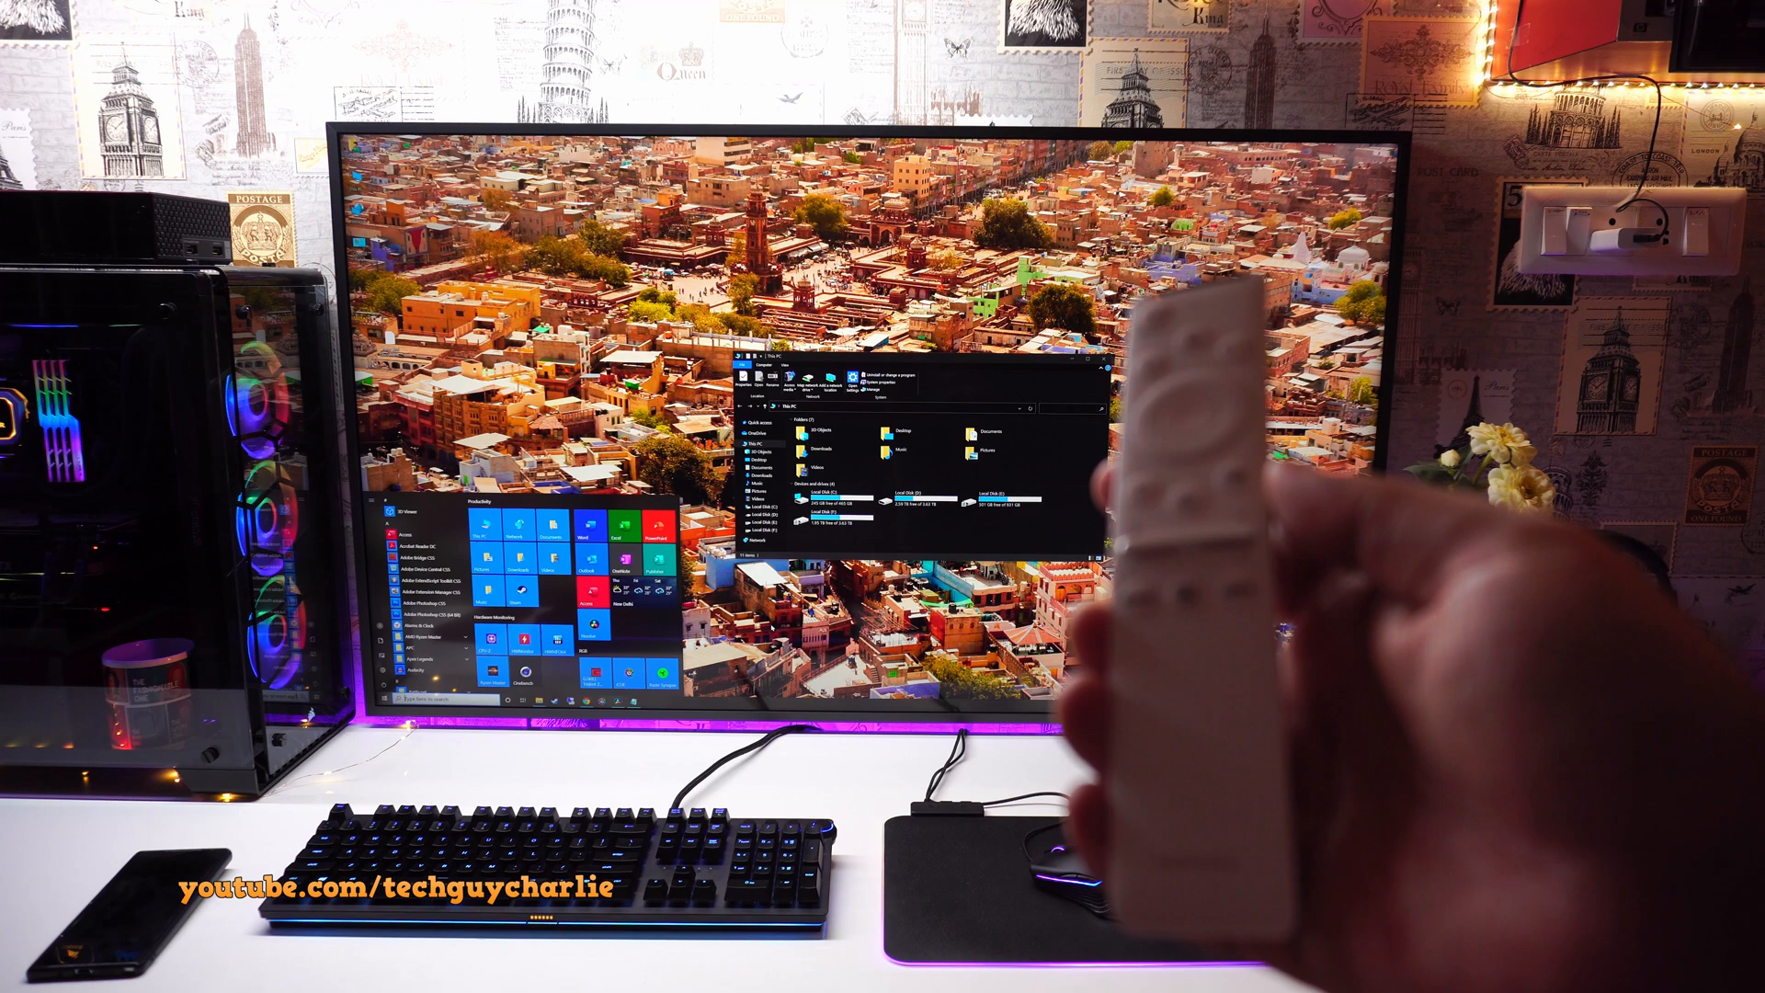
Step: Bring up the Samsung TV's own menu over the PC desktop picture
key(Home)
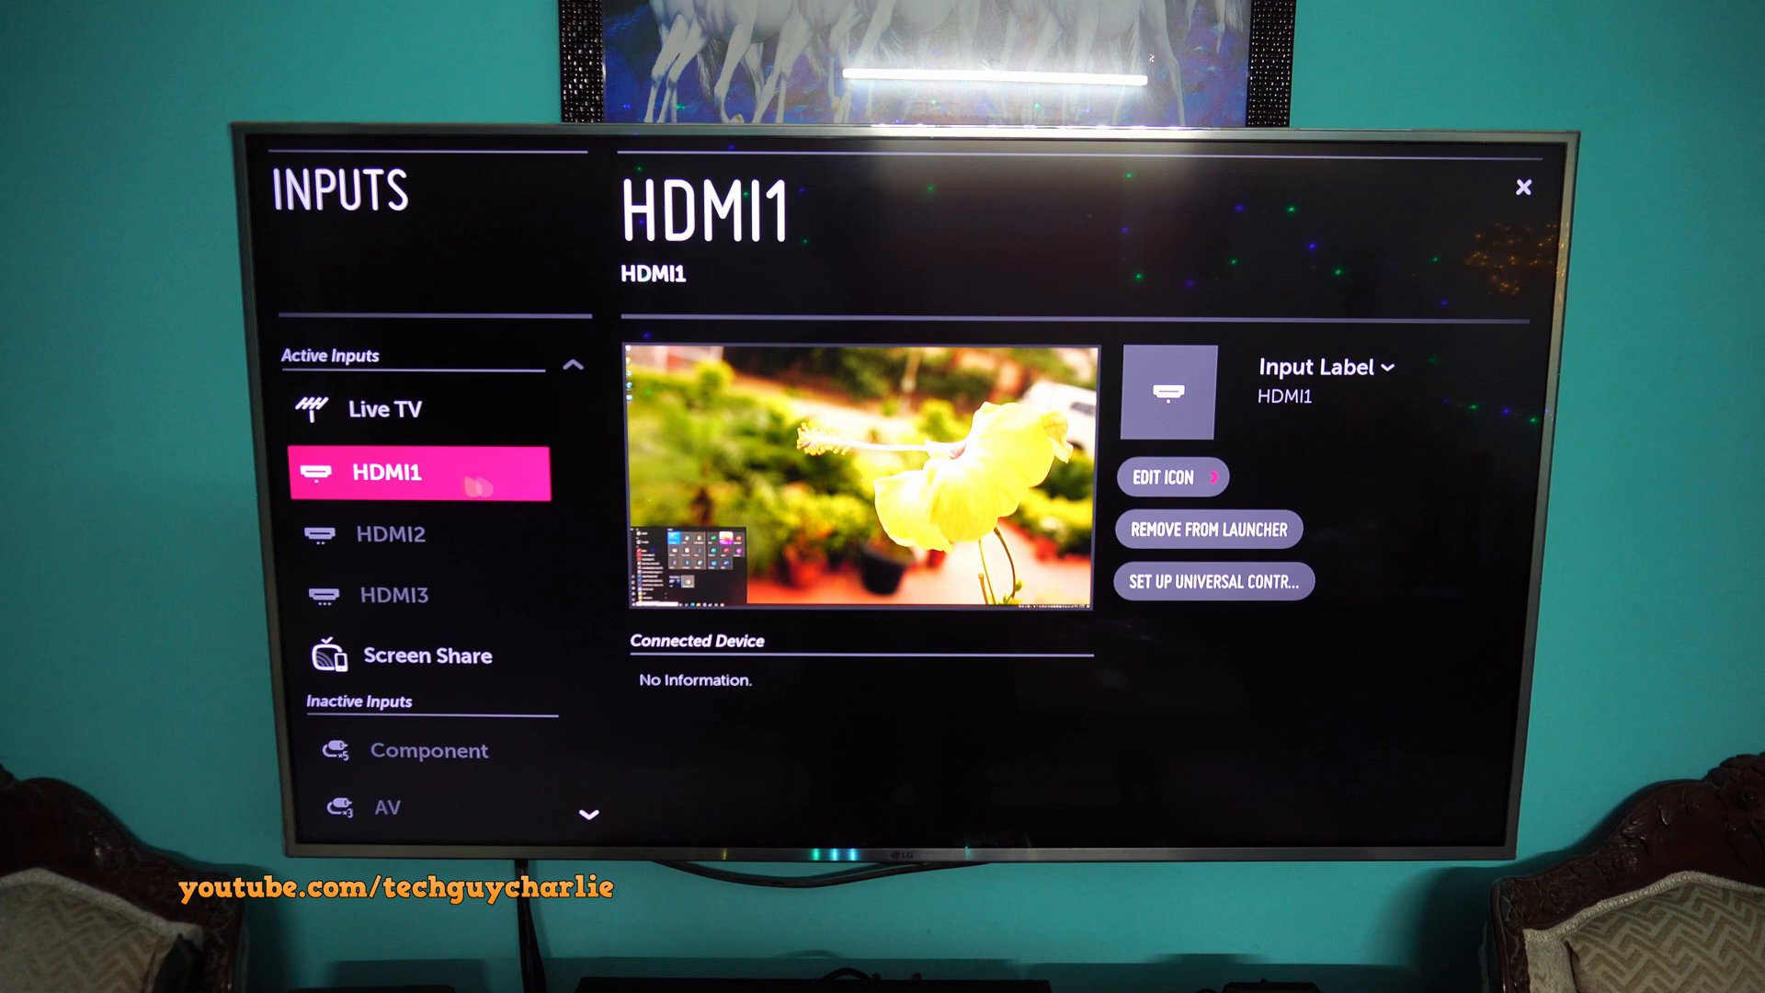
Step: Show HDMI1 input details where its label and icon can be marked as PC
click(1171, 476)
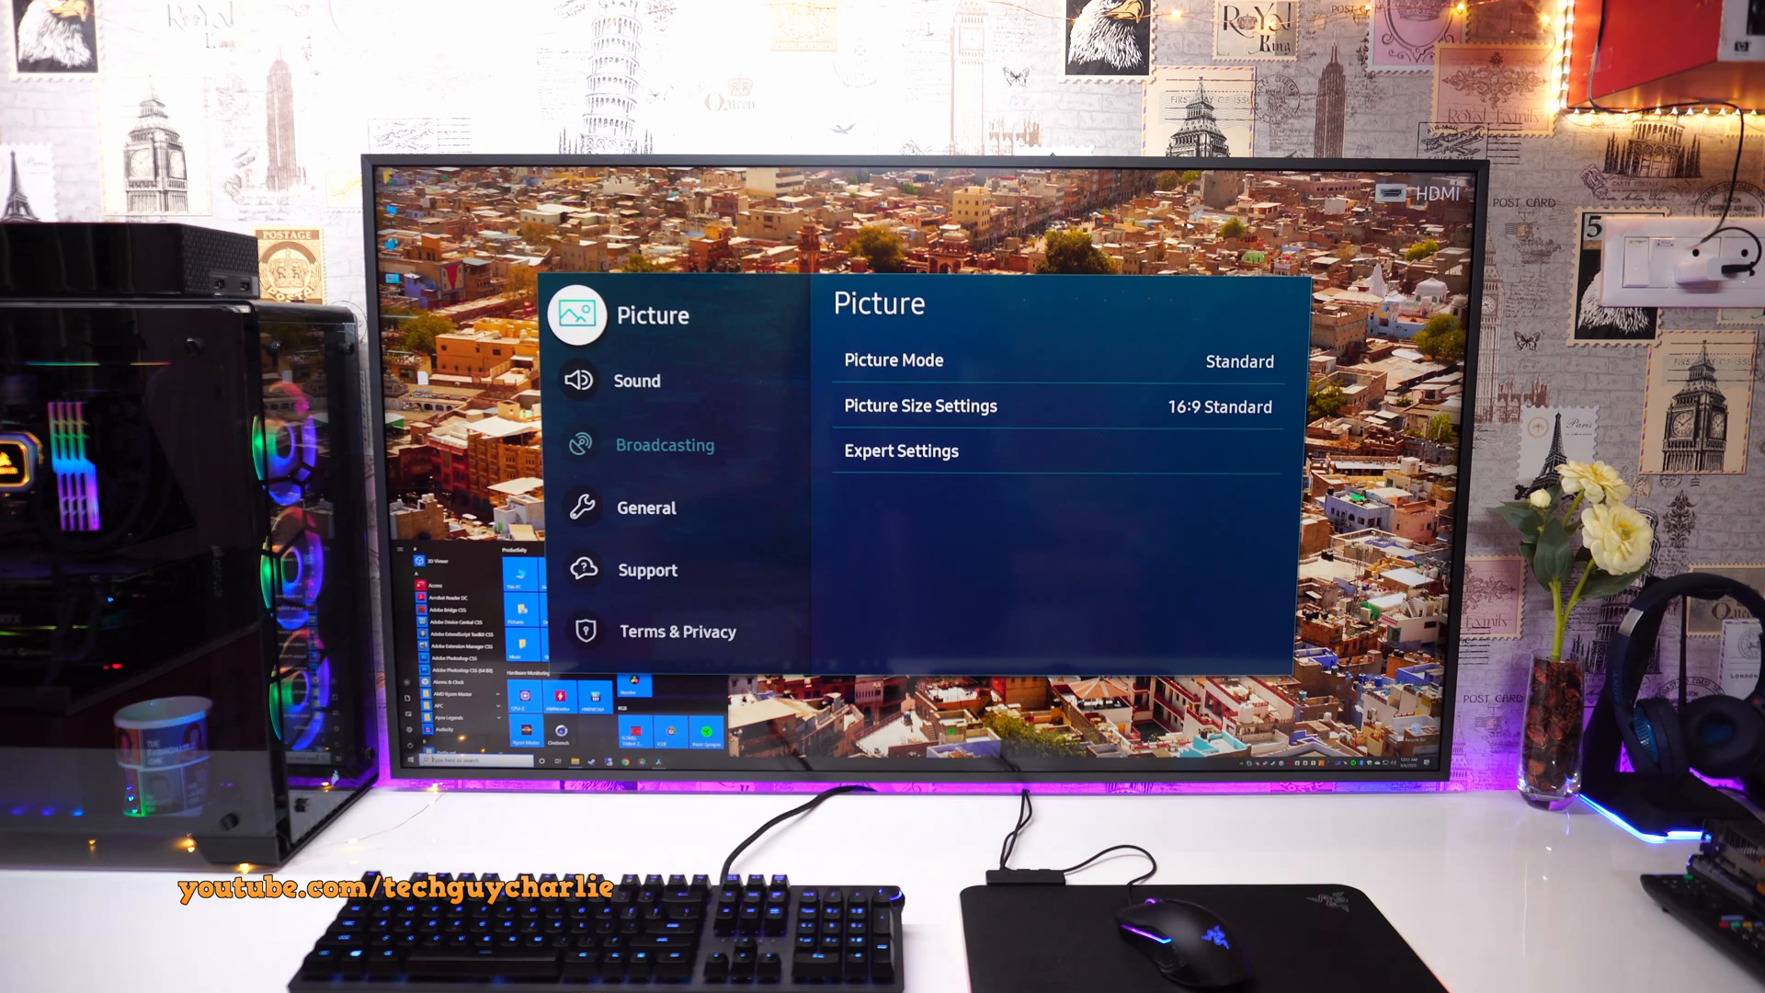
Step: Reach External Device Manager at Input Signal Plus with HDMI Black Level Normal
click(645, 507)
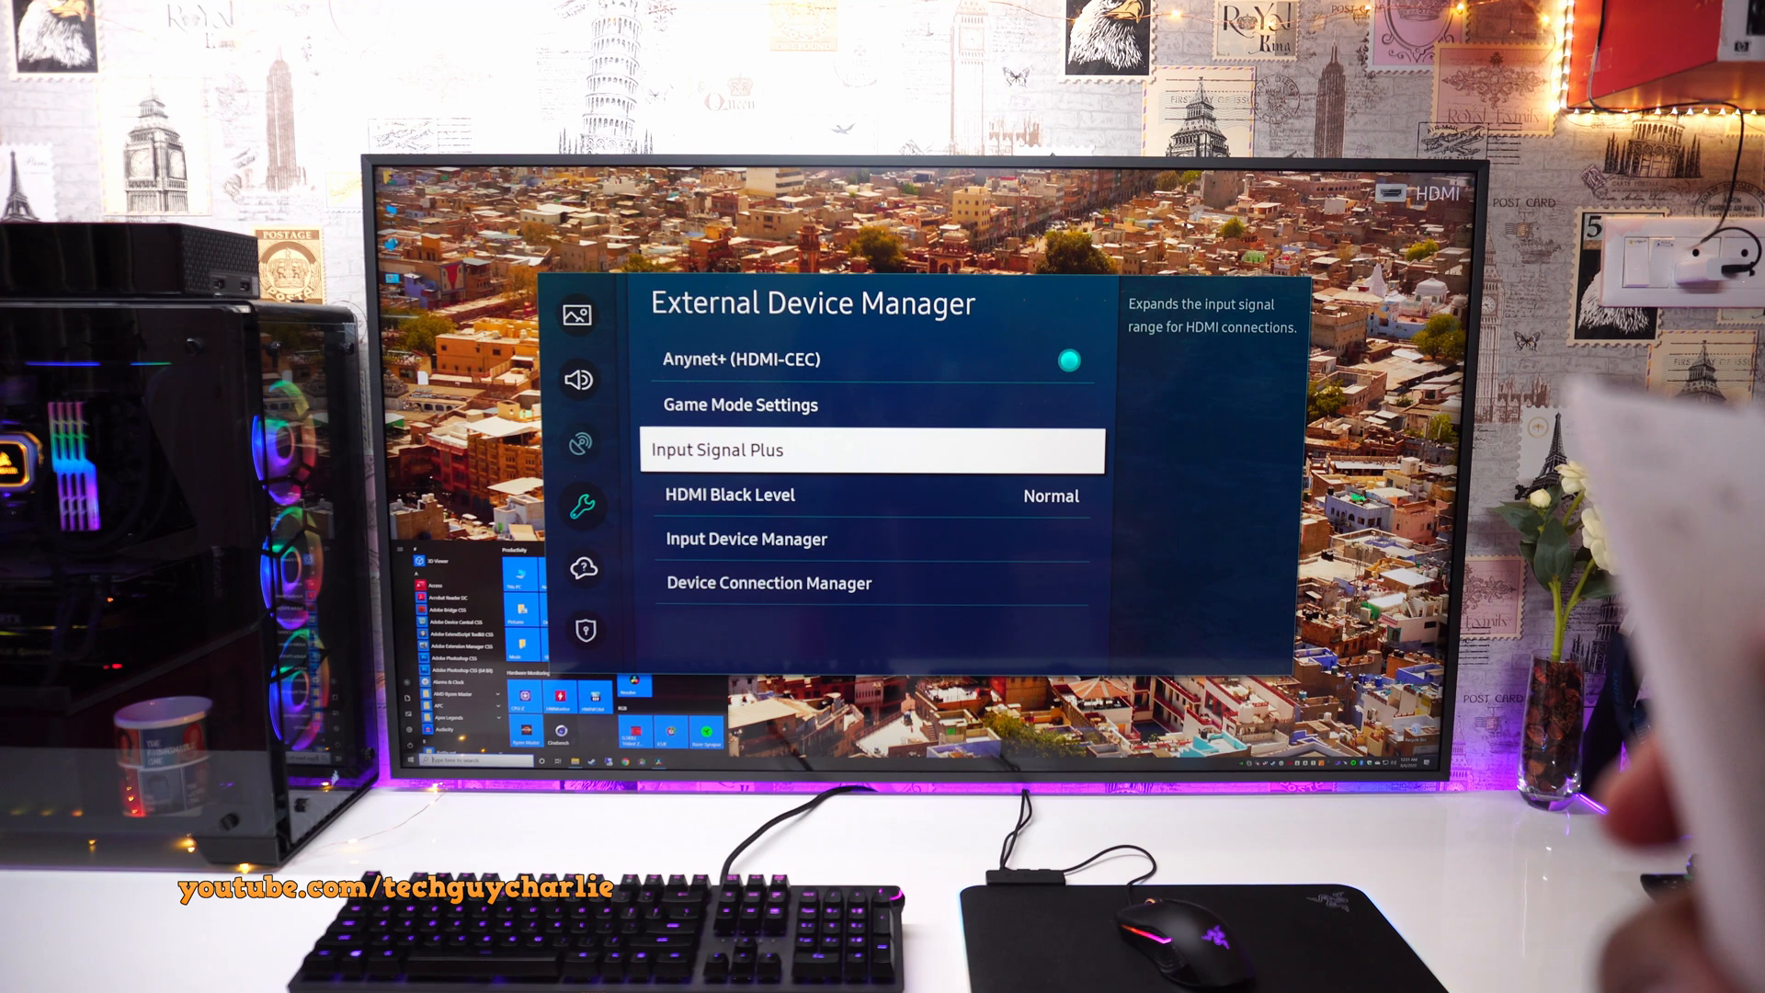
click(872, 449)
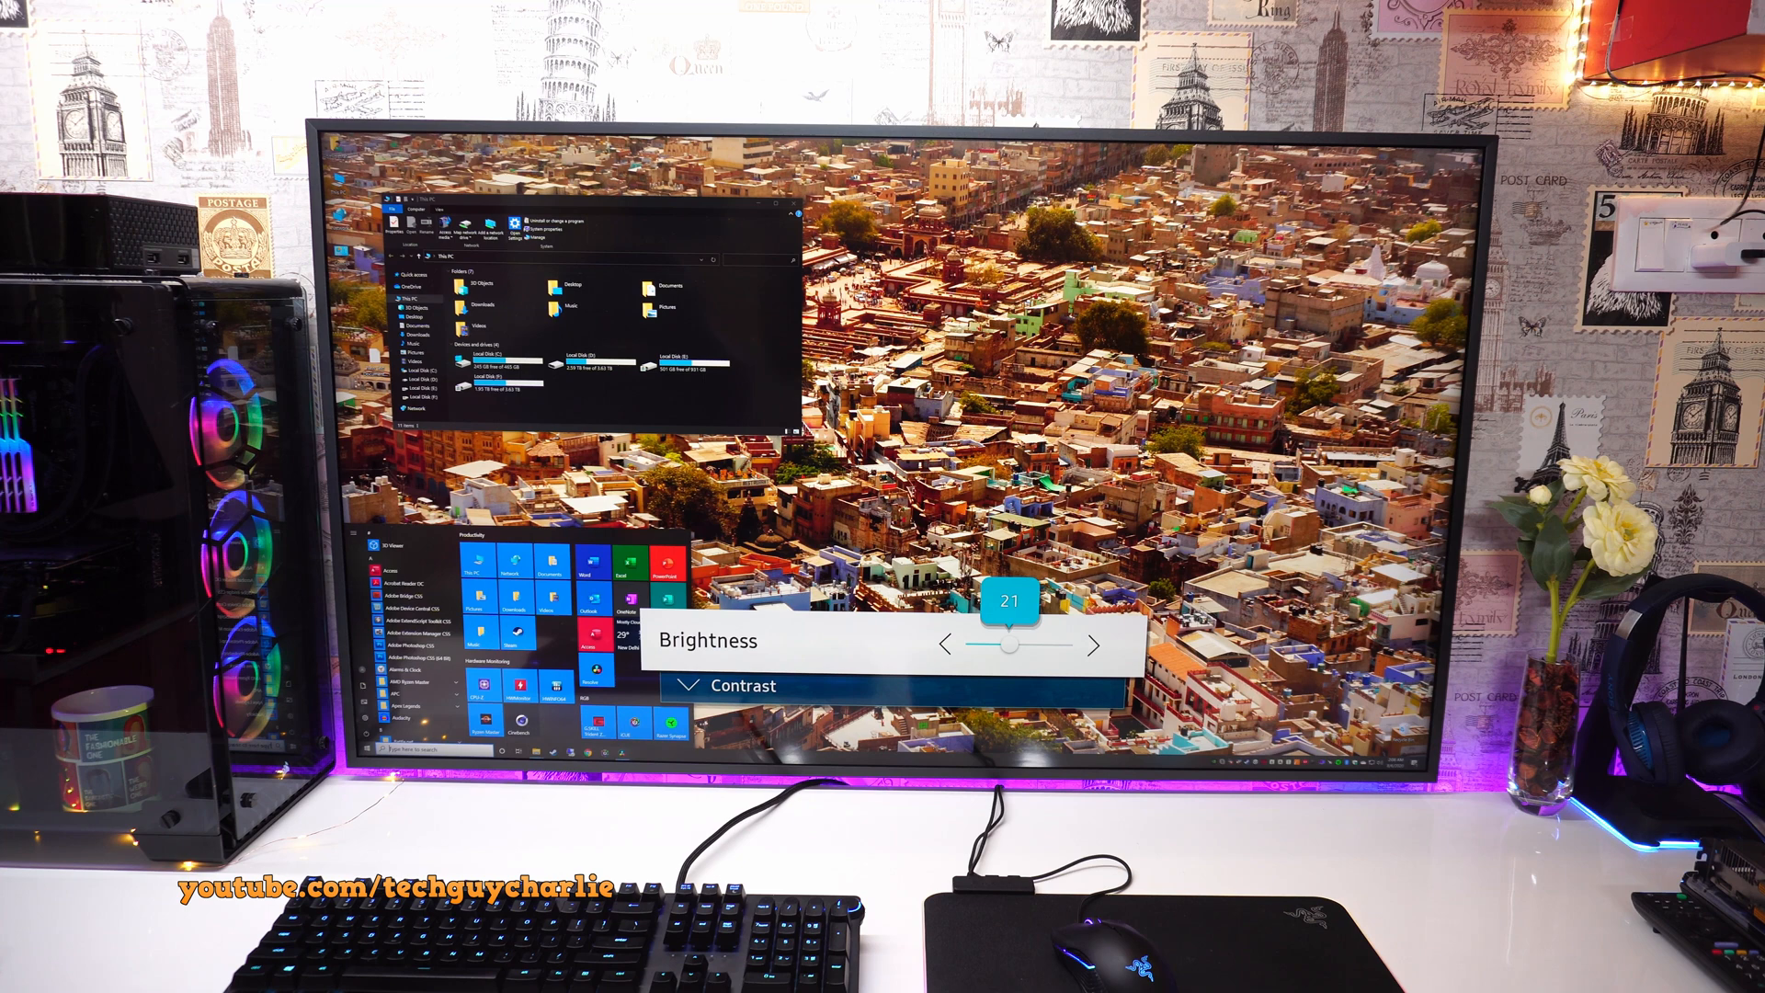
Step: Tune Expert Settings: brightness 20, contrast 50, sharpness 7, Warm2, gamma -3, shadow detail 0
click(947, 644)
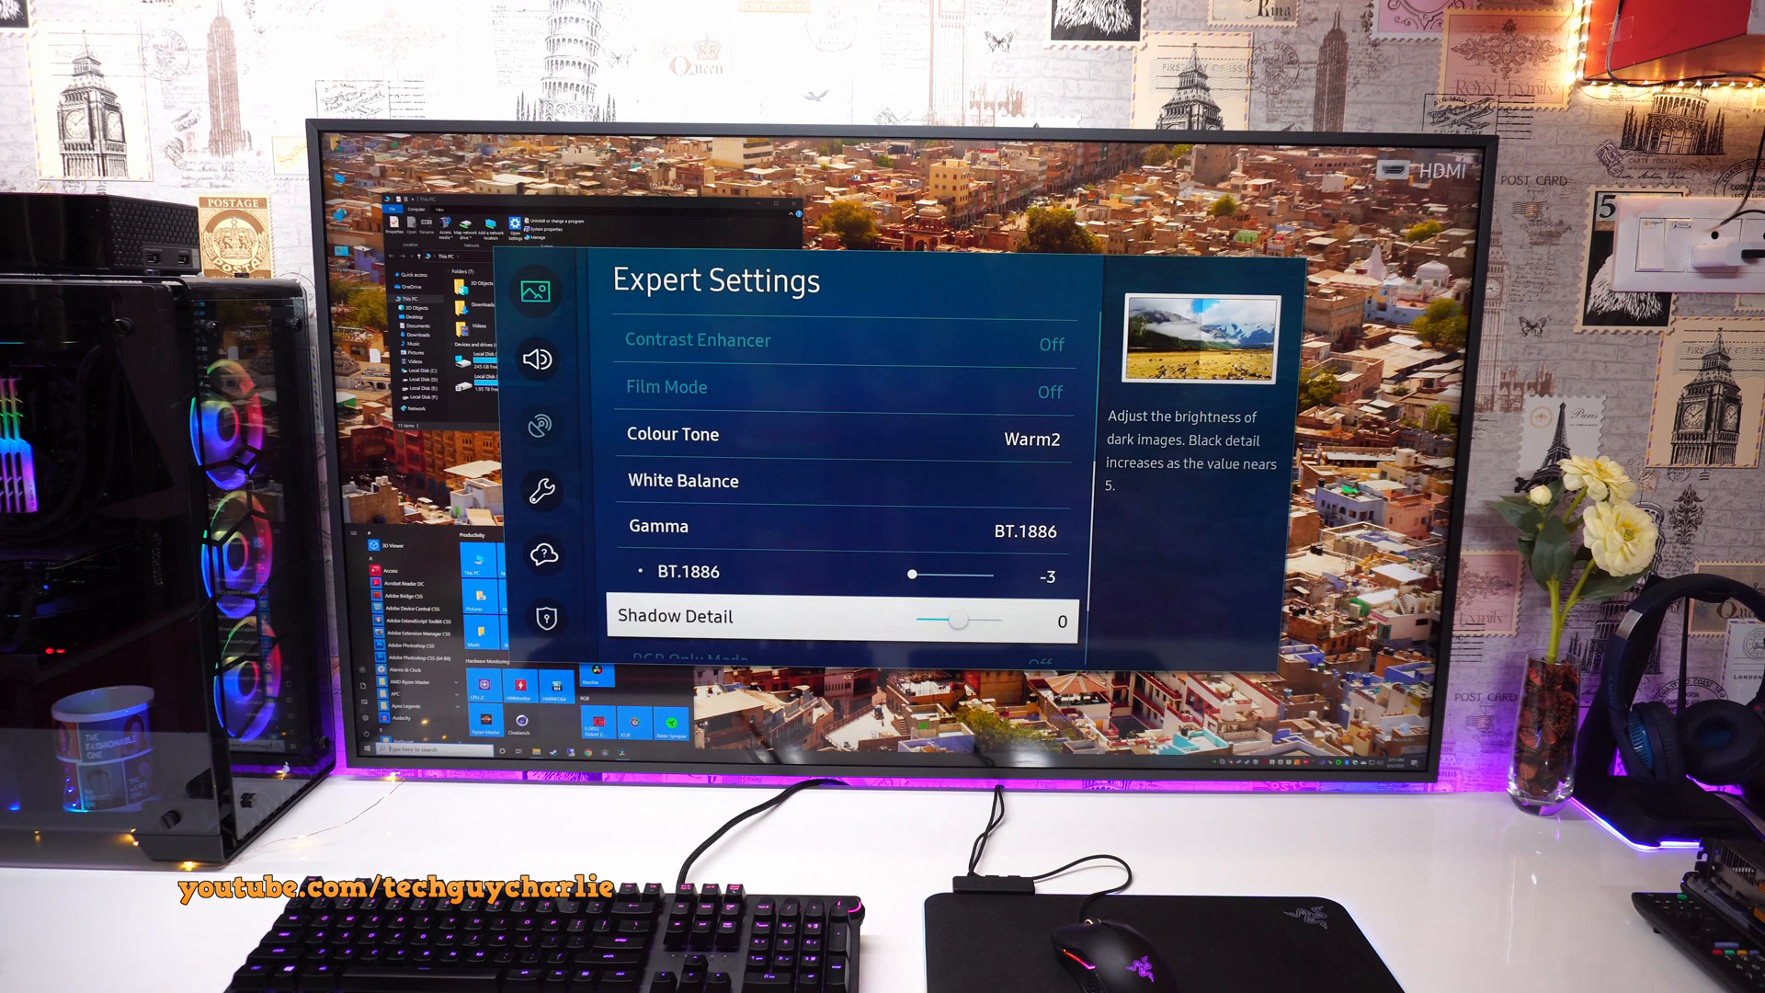
scroll(down, 3)
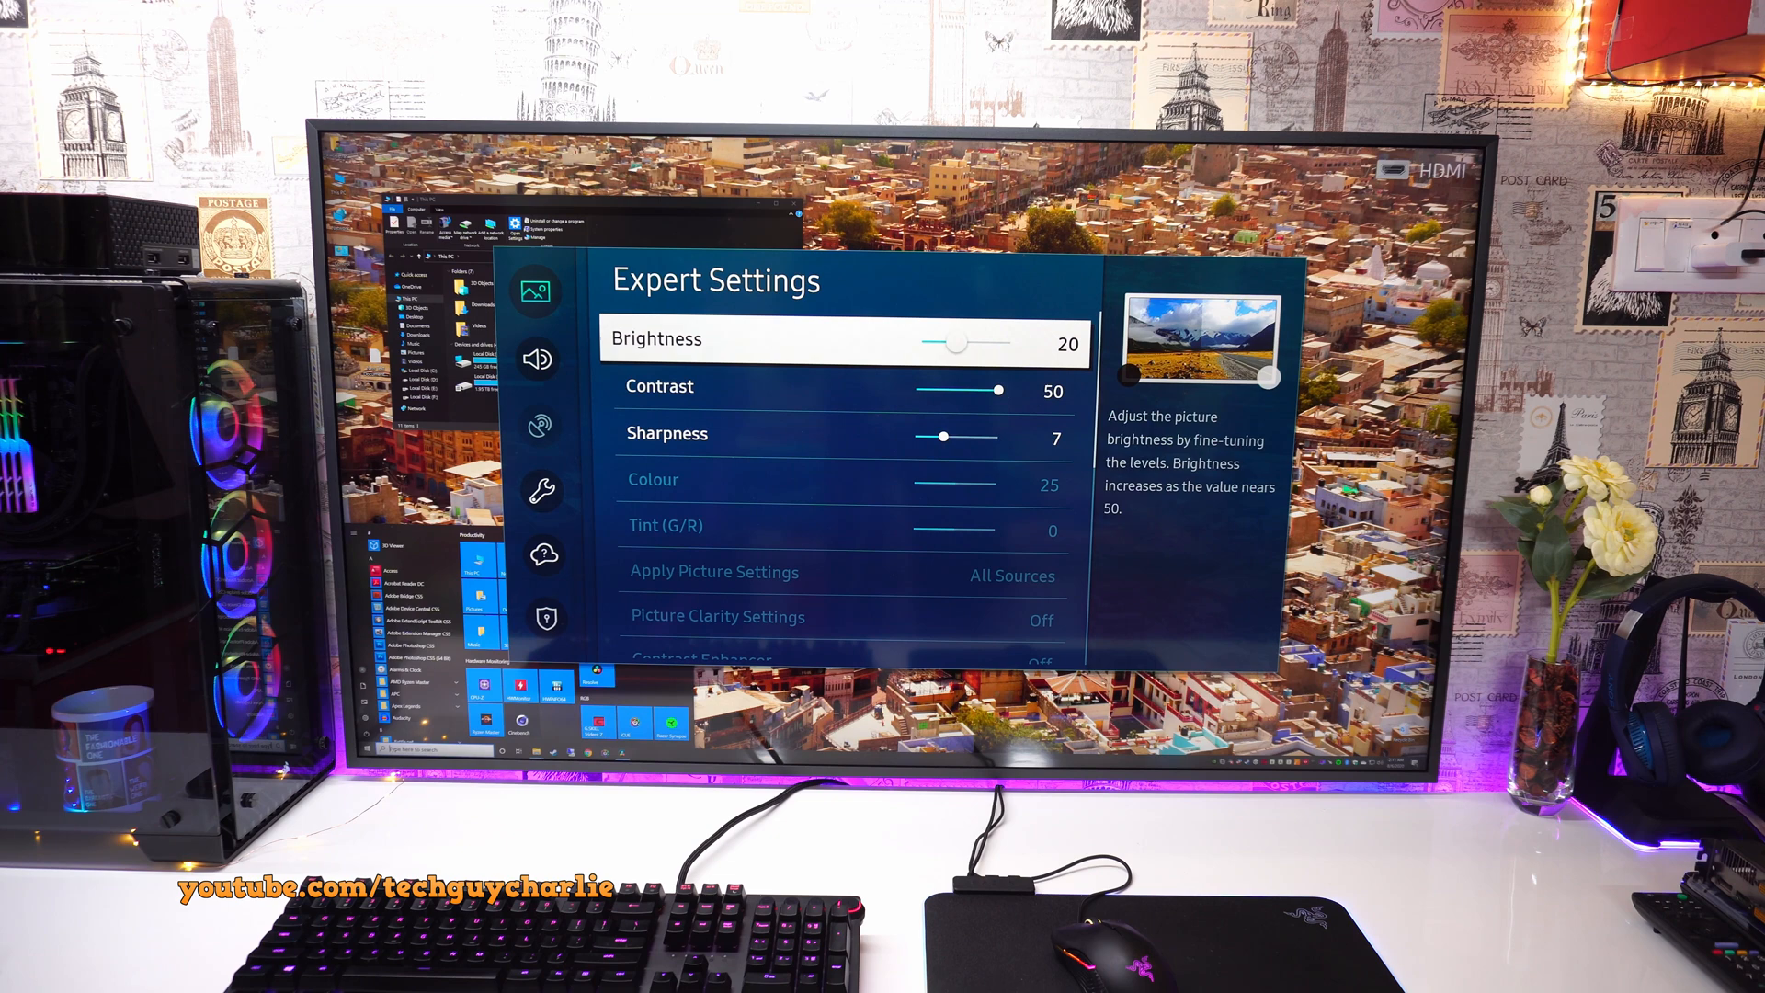
click(535, 361)
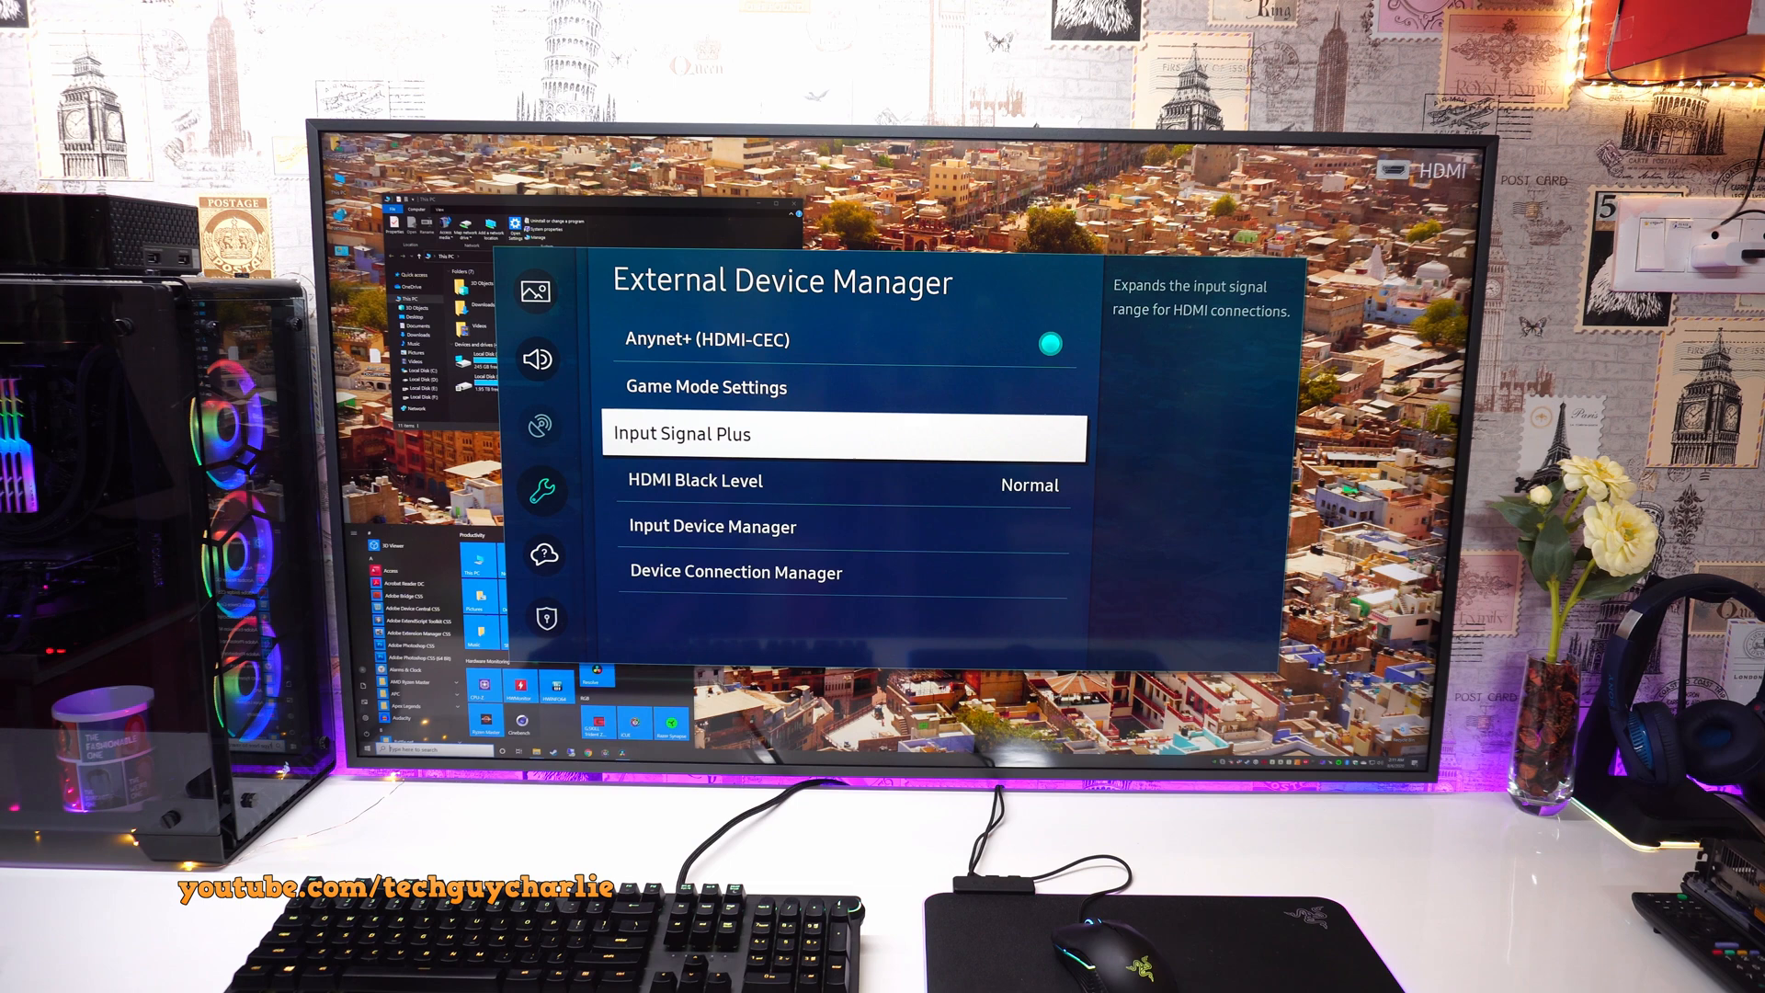
Step: Confirm Input Signal Plus listed and HDMI Black Level reading Normal
key(Down)
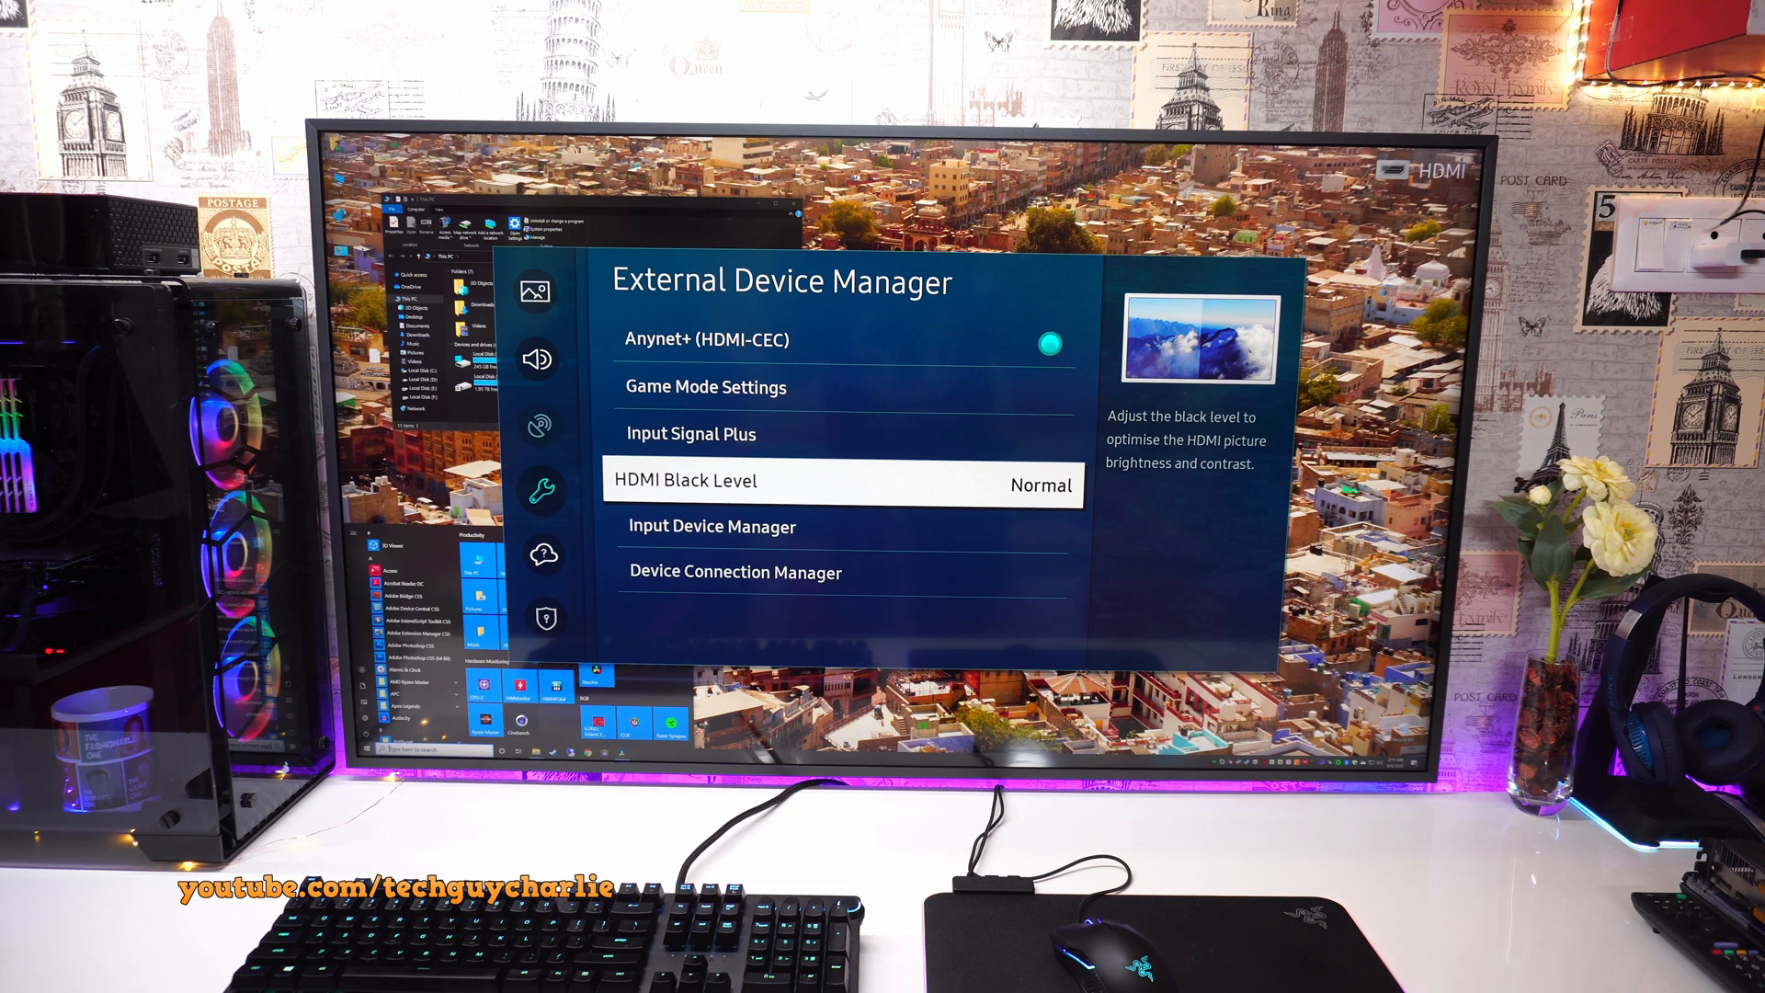
click(842, 479)
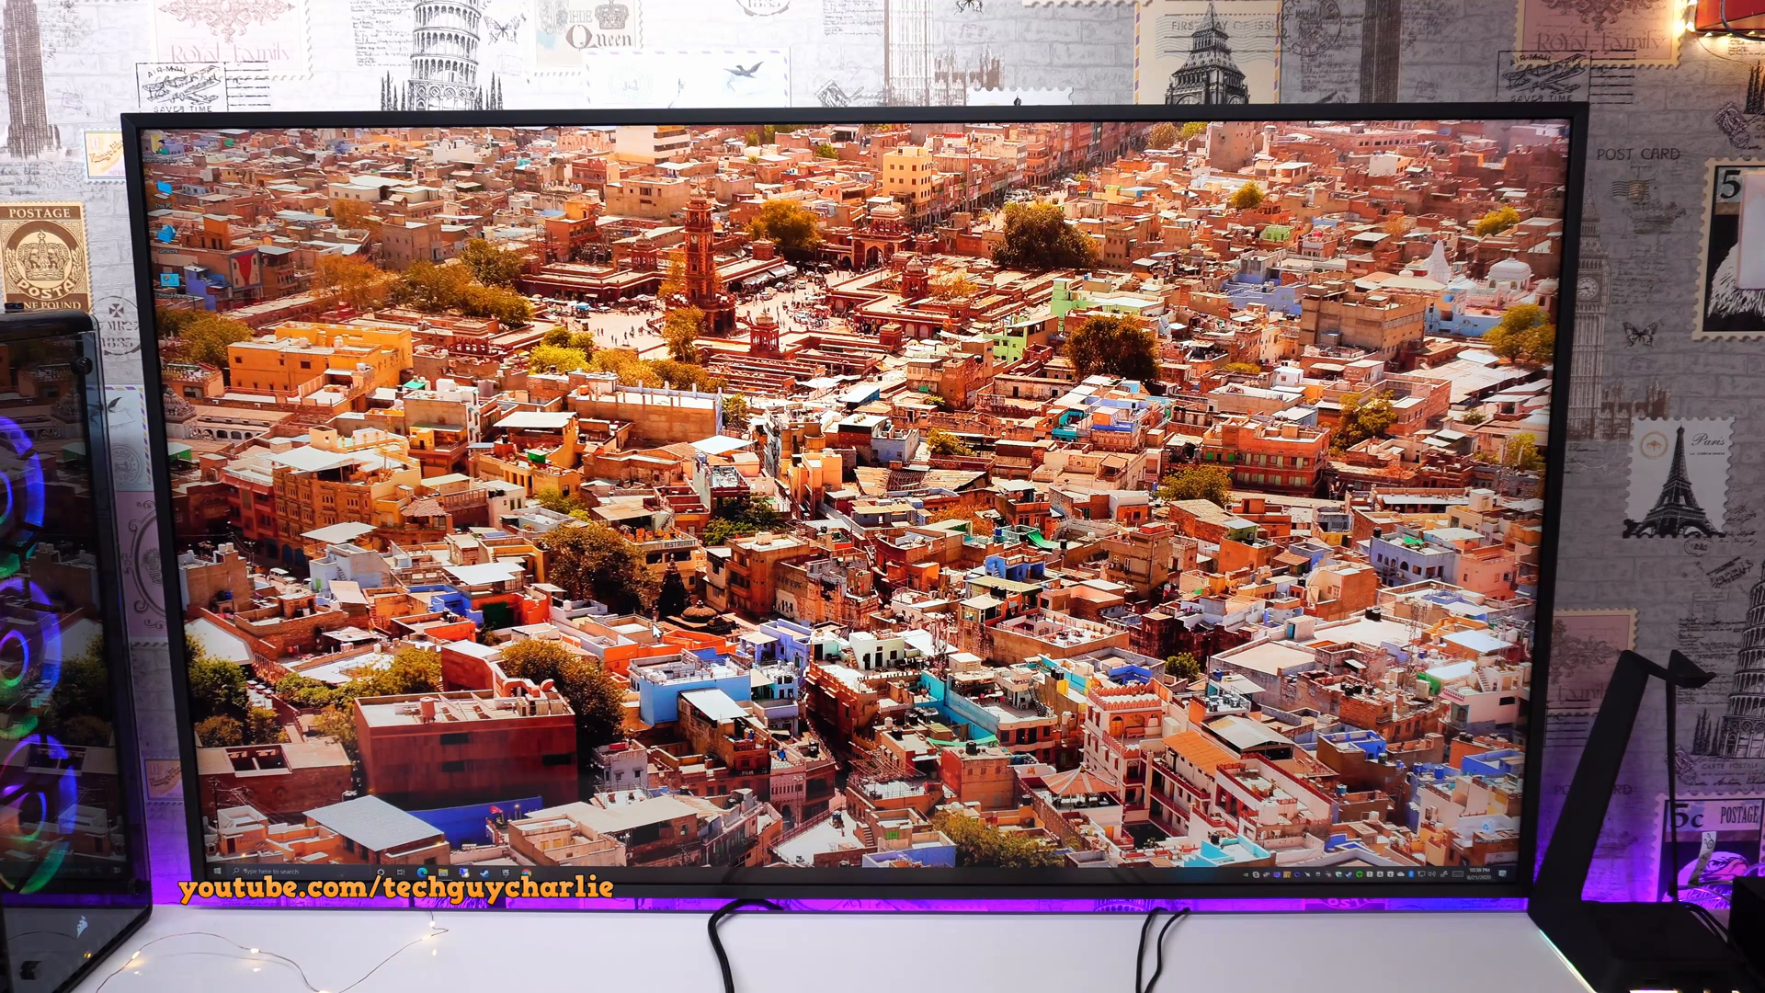
Step: Launch the ClearType Text Tuner and advance to the two-sample comparison step
click(237, 872)
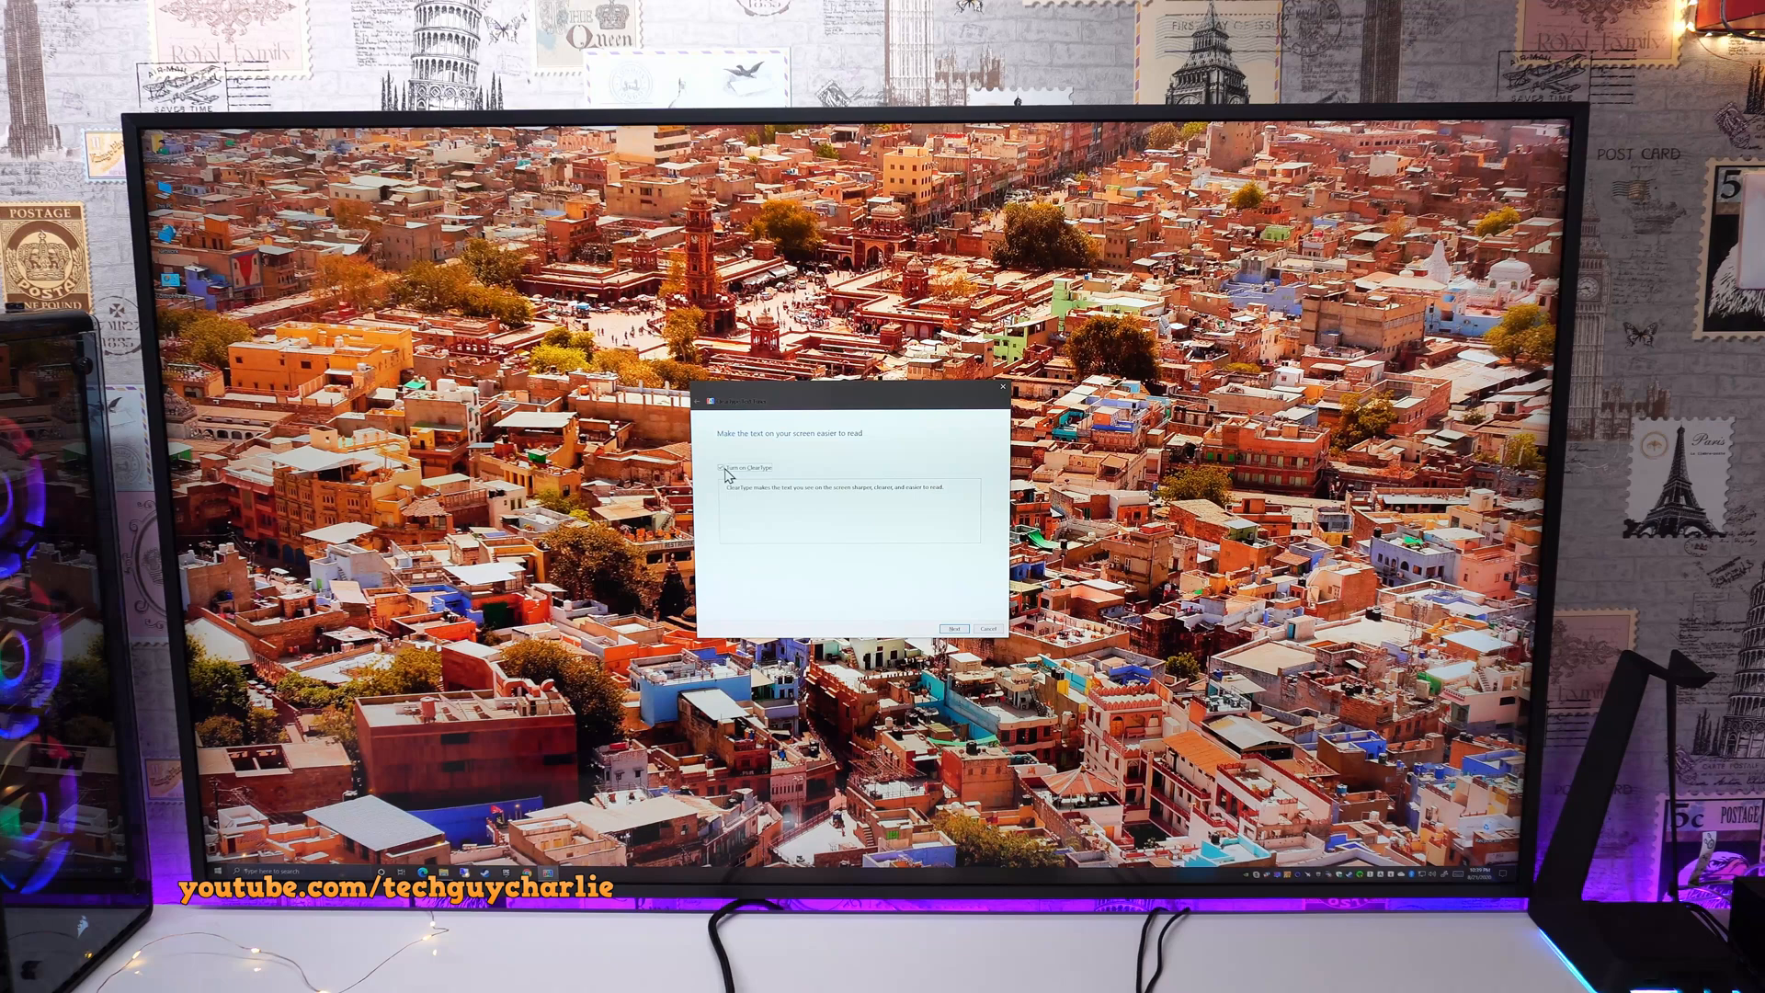
click(954, 628)
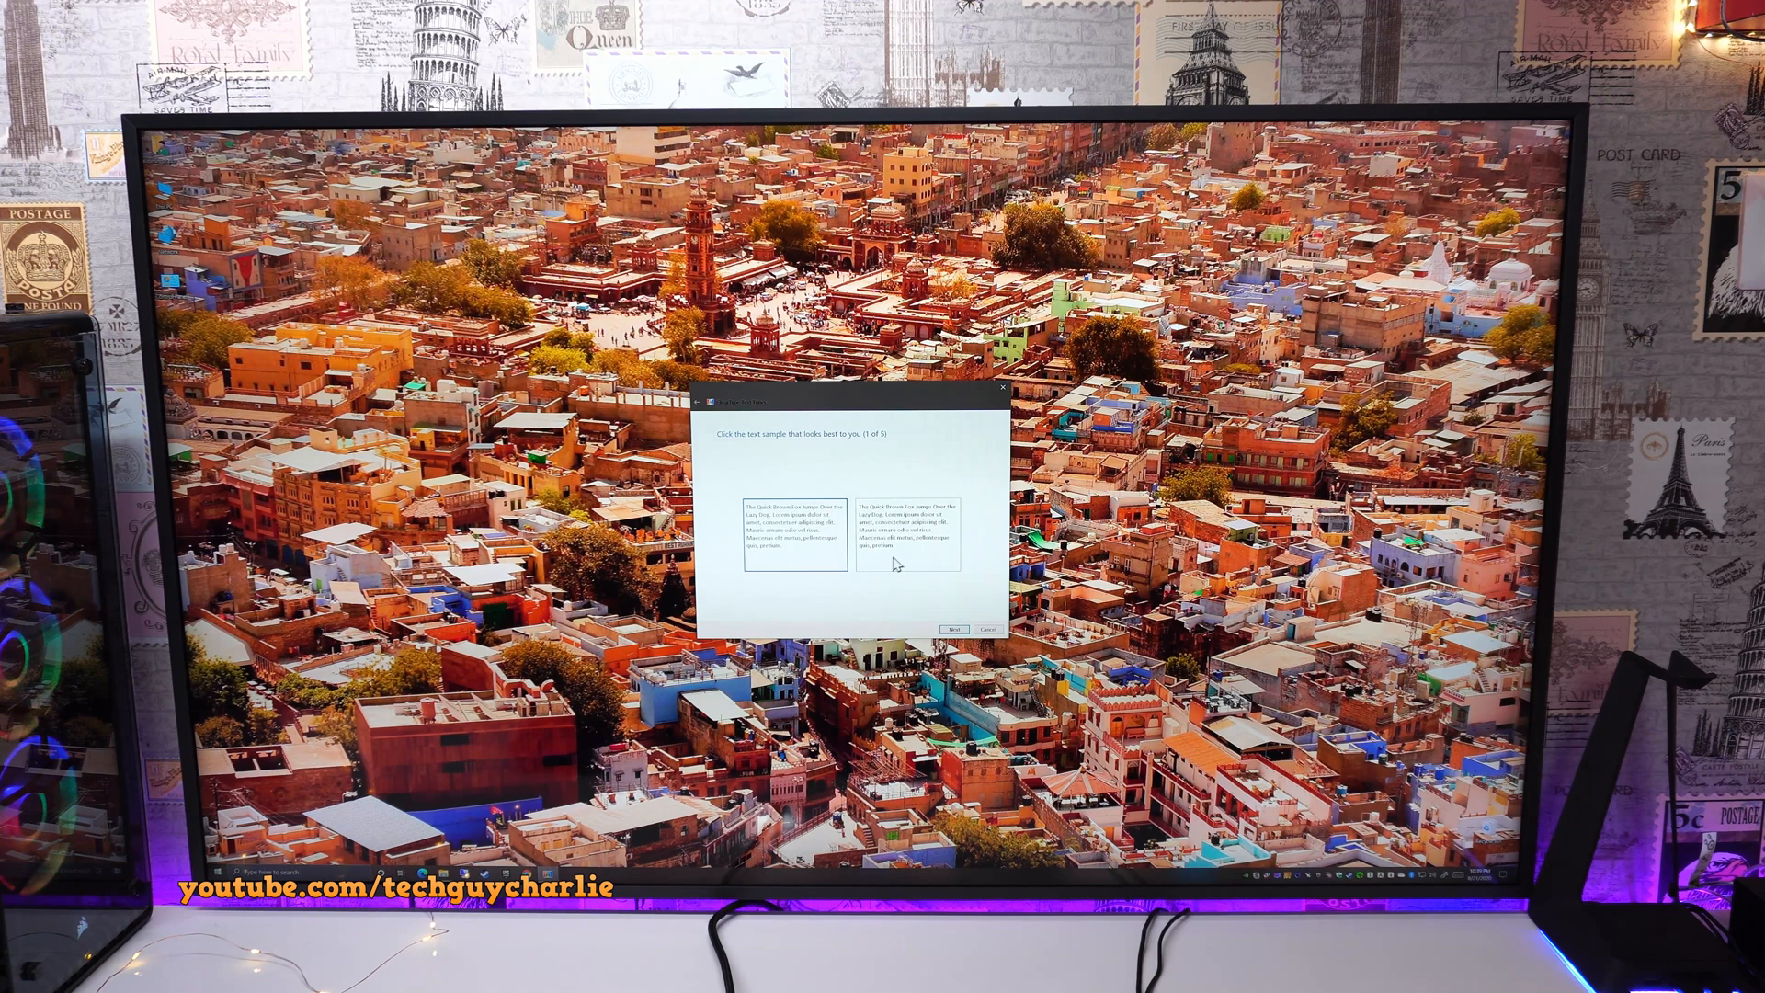